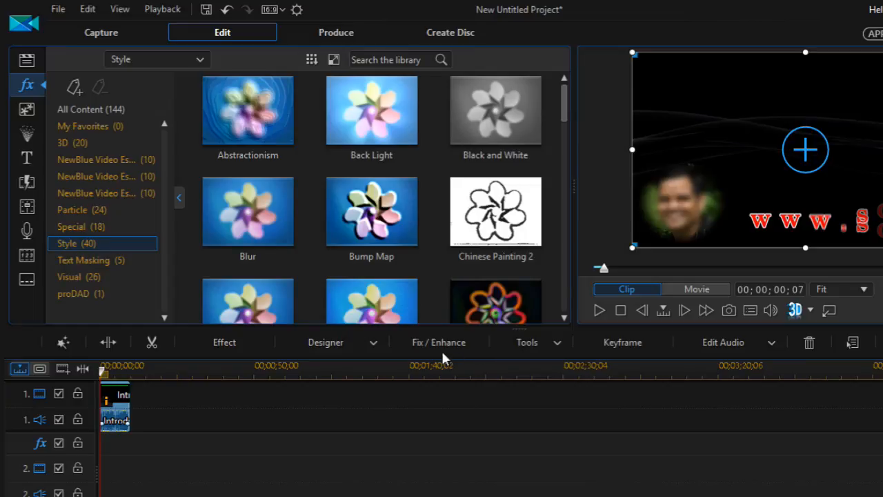
Step: Bring up the Fix / Enhance panel for the timeline clip
left_click(439, 342)
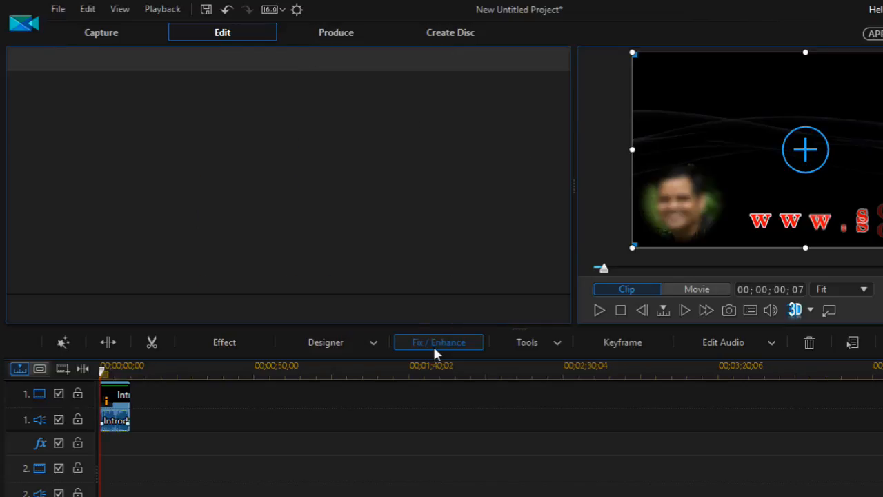
left_click(439, 342)
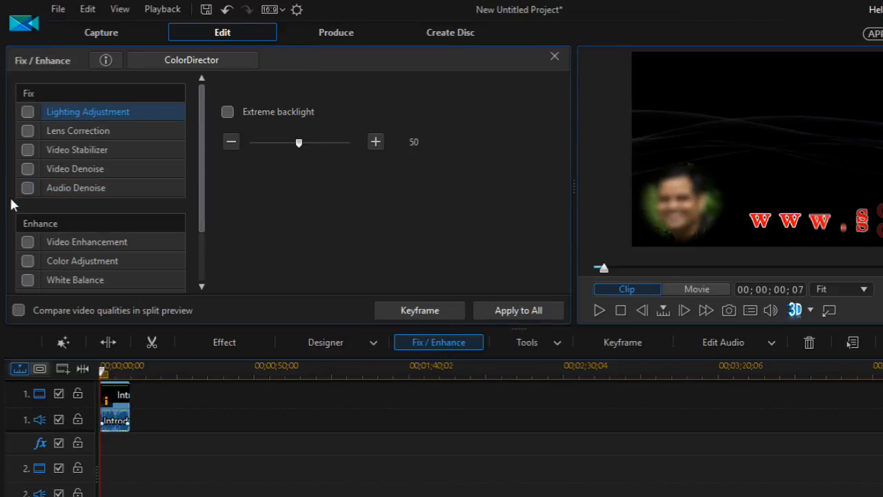
Step: Enable Audio Denoise on the clip with the degree slider at 50
left_click(76, 187)
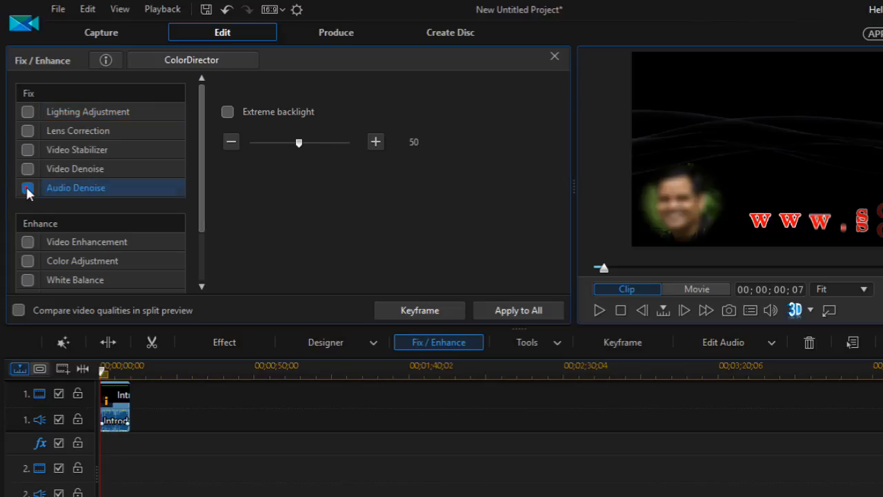
left_click(28, 188)
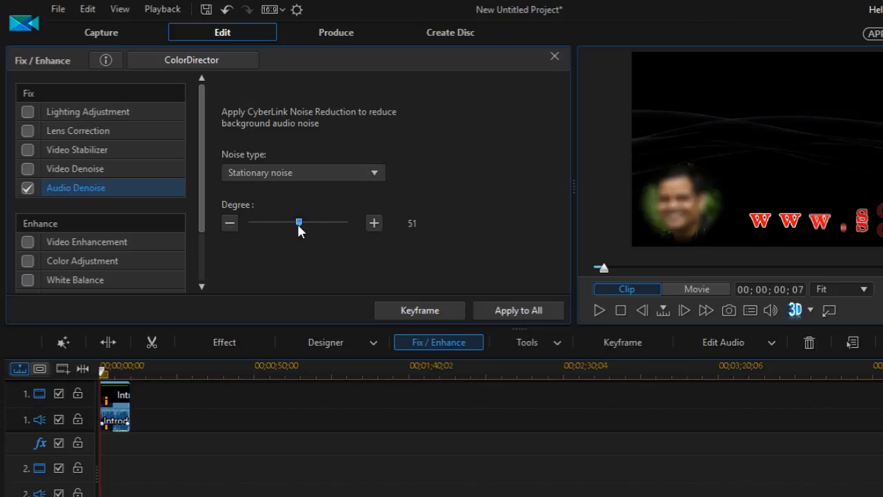
left_click_drag(298, 222, 298, 222)
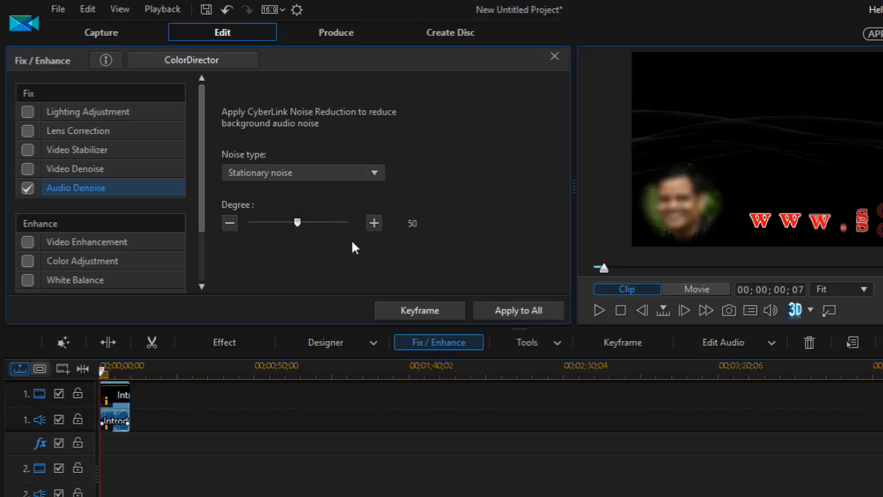
mouse_move(387, 241)
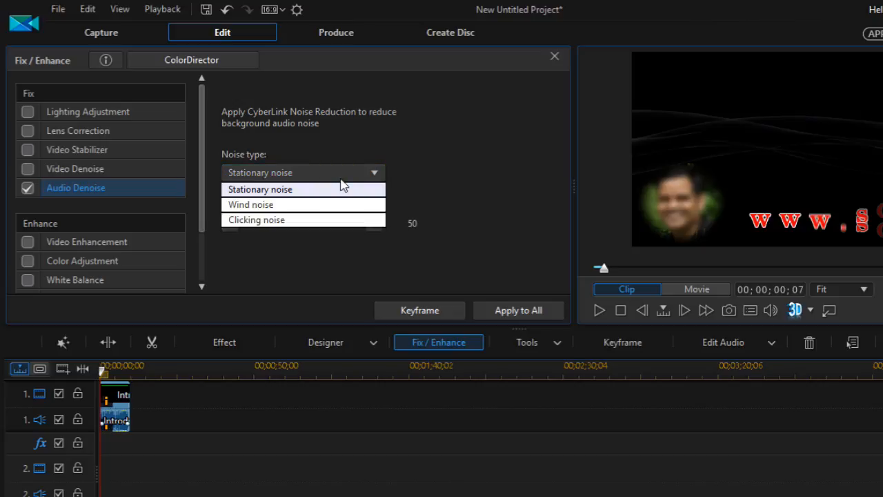
Step: Keep Stationary noise as the denoise noise type
left_click(260, 189)
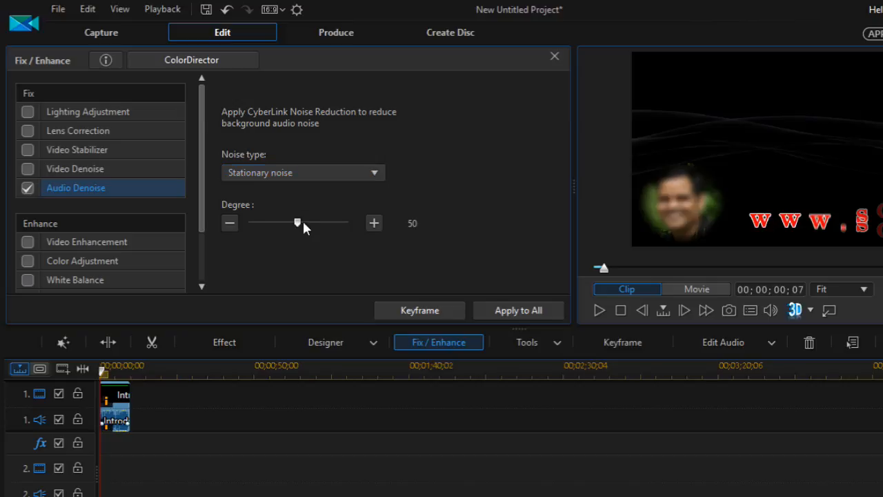
mouse_move(519, 310)
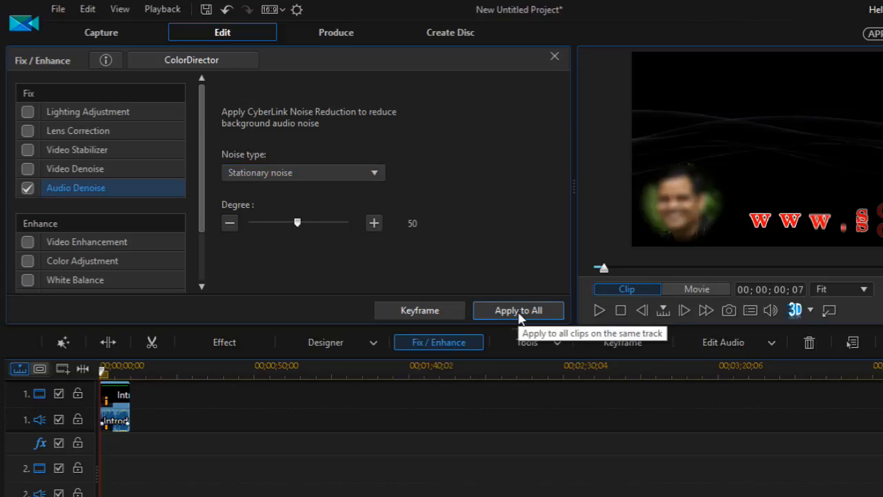
mouse_move(523, 310)
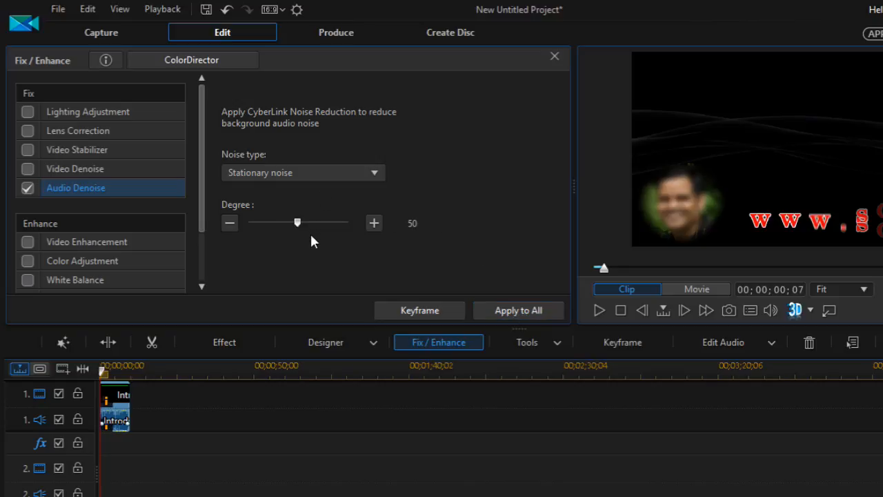
mouse_move(527, 104)
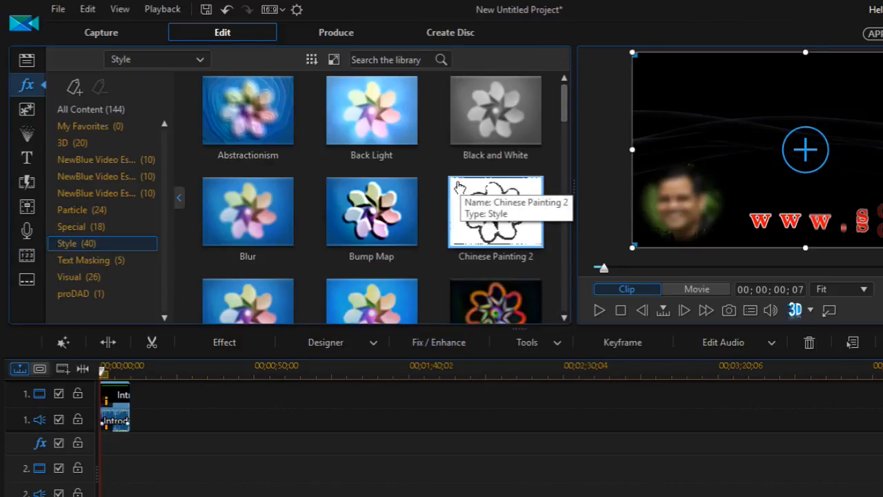
mouse_move(726, 343)
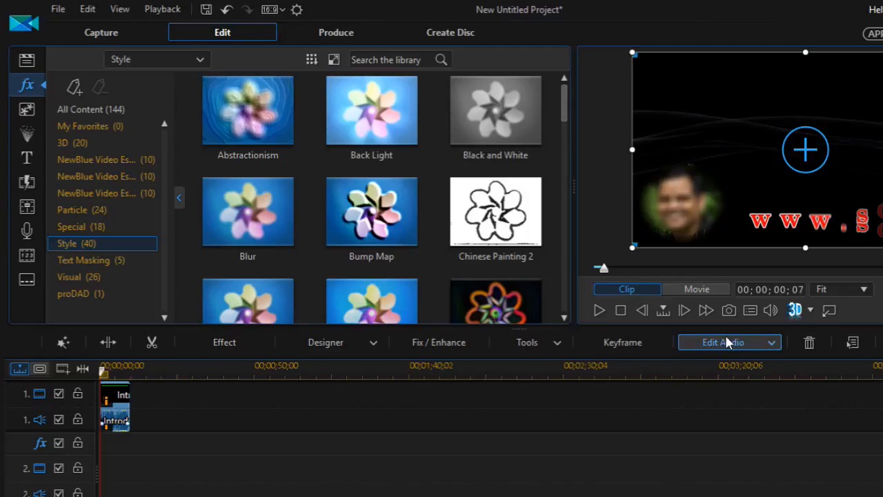
left_click(728, 342)
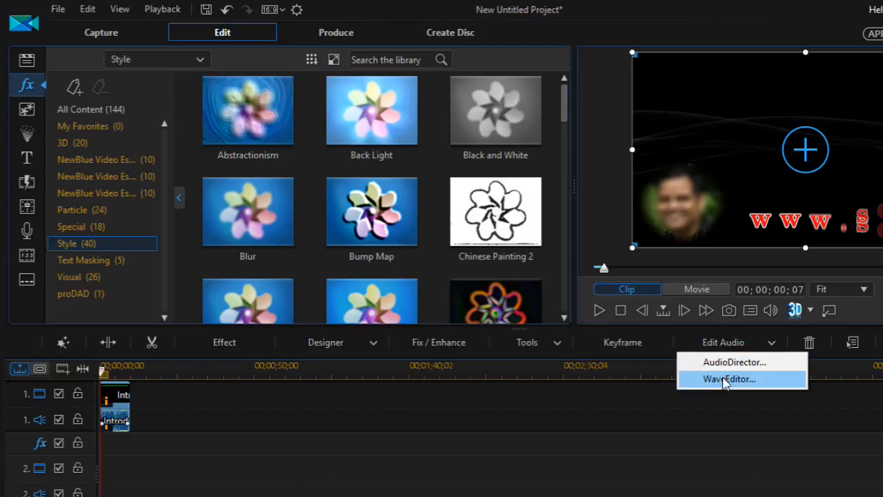
mouse_move(727, 392)
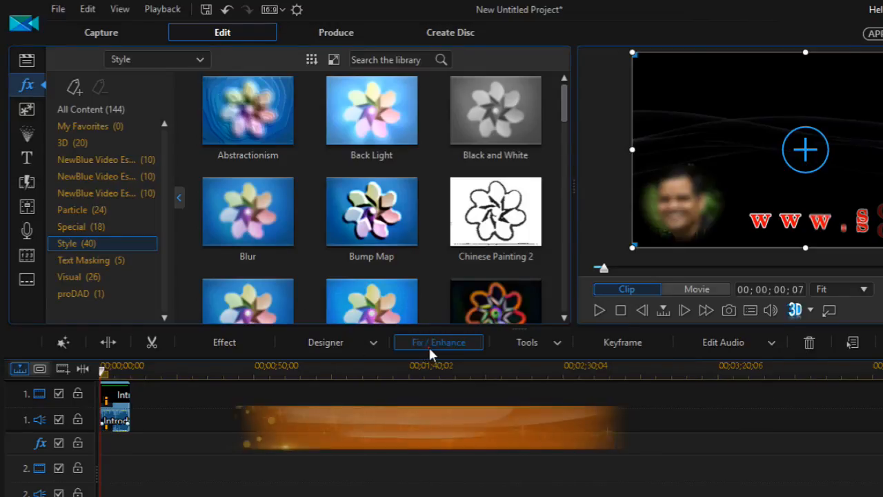
Step: Reopen Fix / Enhance and confirm Stationary noise as the noise type at degree 50
left_click(438, 342)
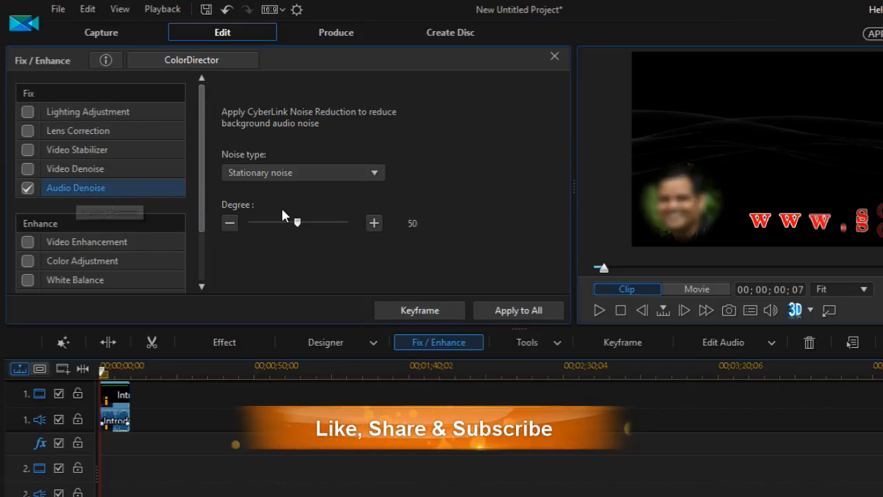
mouse_move(90, 200)
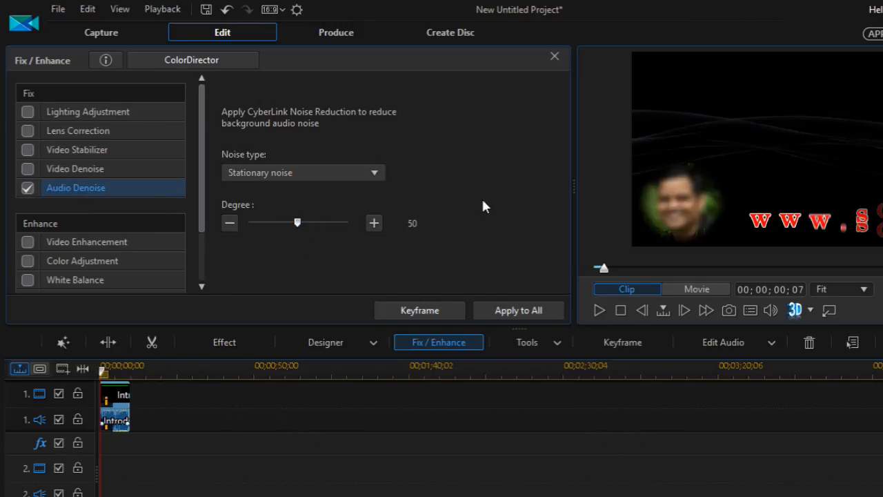
mouse_move(372, 177)
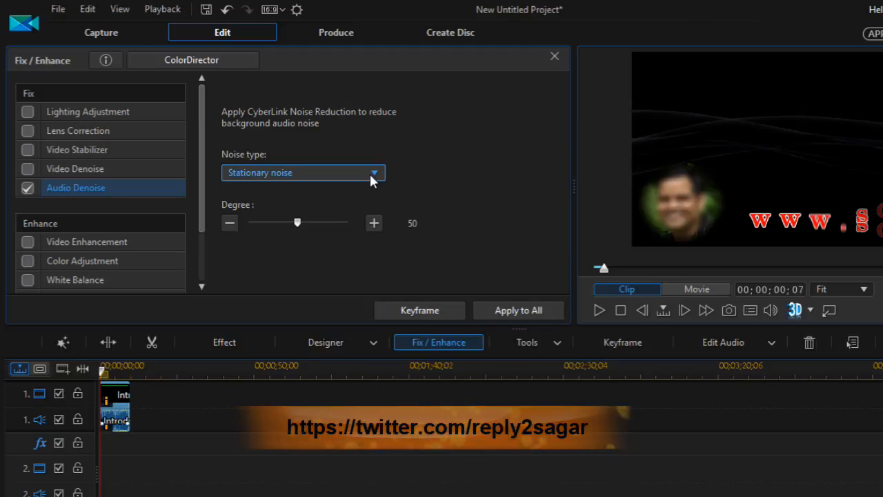
left_click(376, 172)
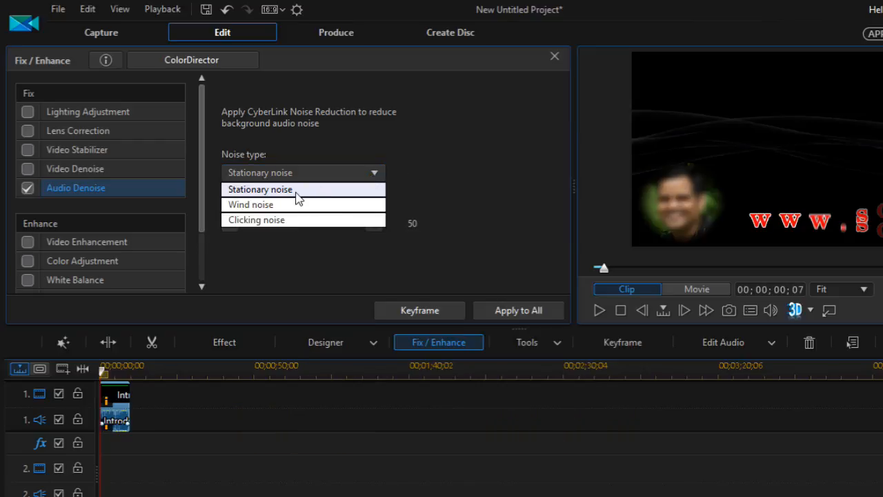
left_click(259, 189)
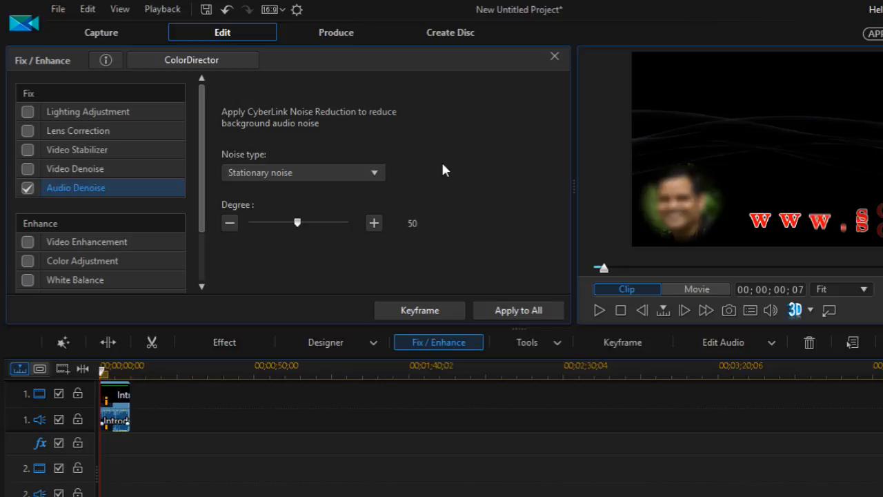
mouse_move(599, 466)
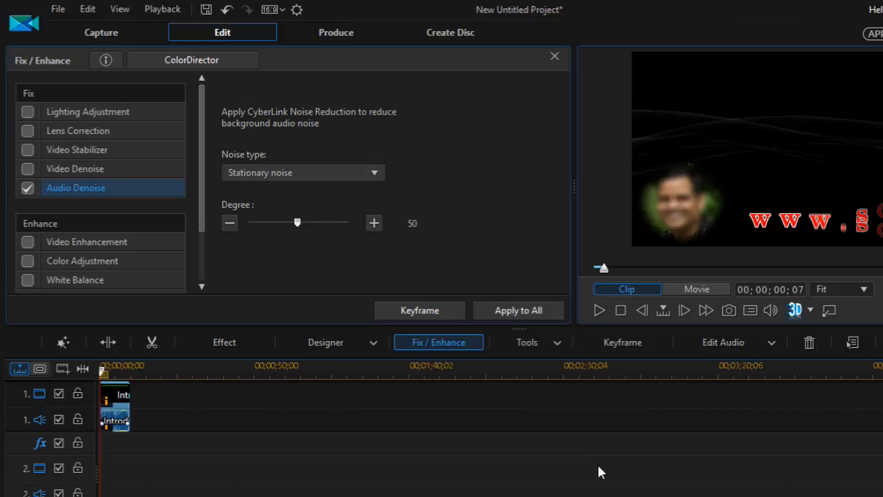
mouse_move(631, 449)
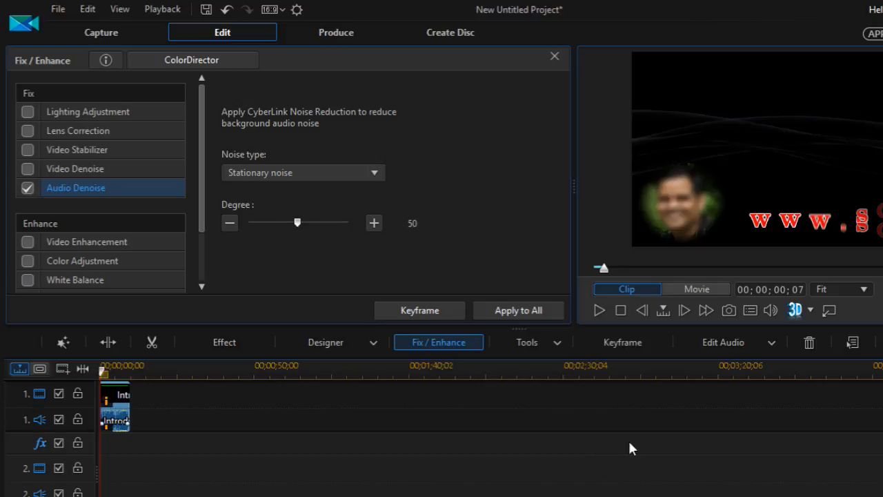